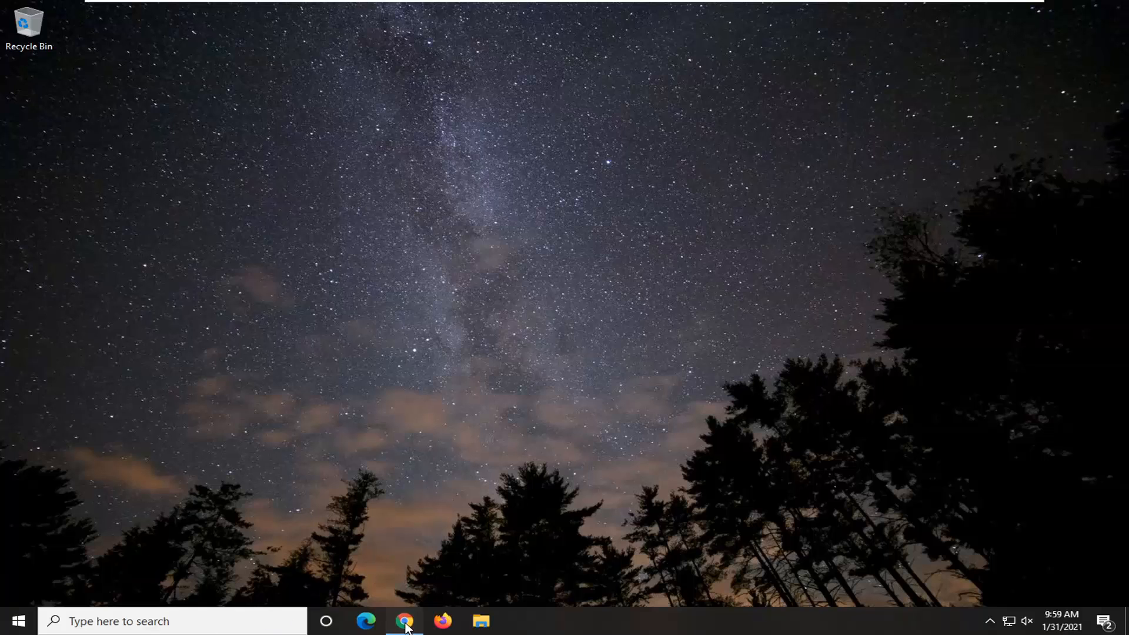
- Launch Chrome and search Google for 'geforce experience' via the first suggestion
{"action": "left_click", "coordinate": [405, 621]}
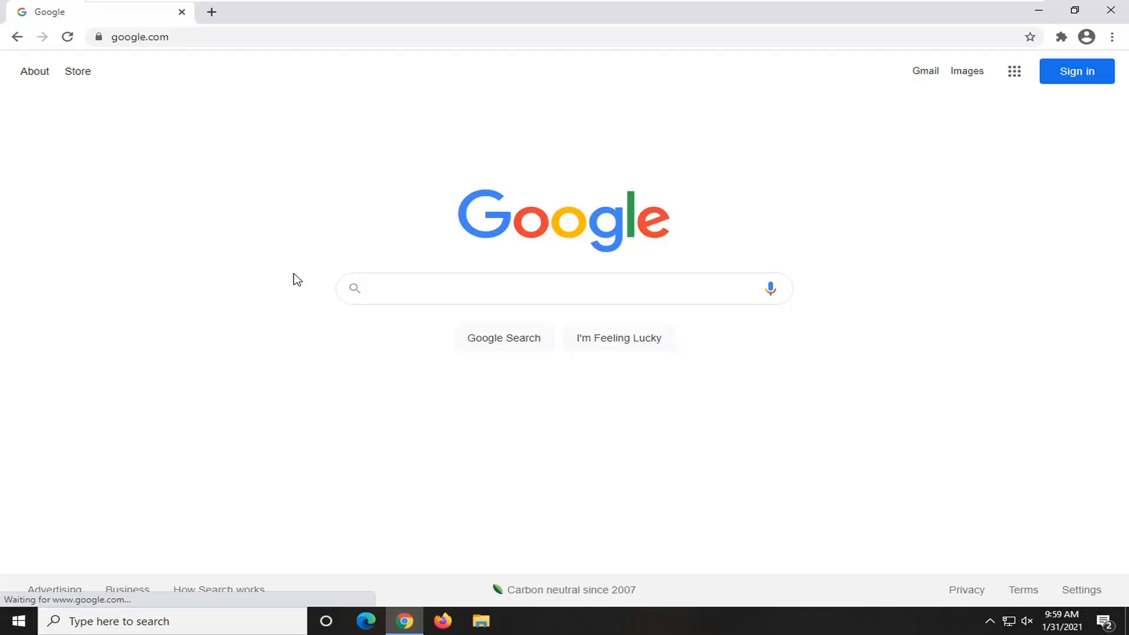
{"action": "type", "text": "geo"}
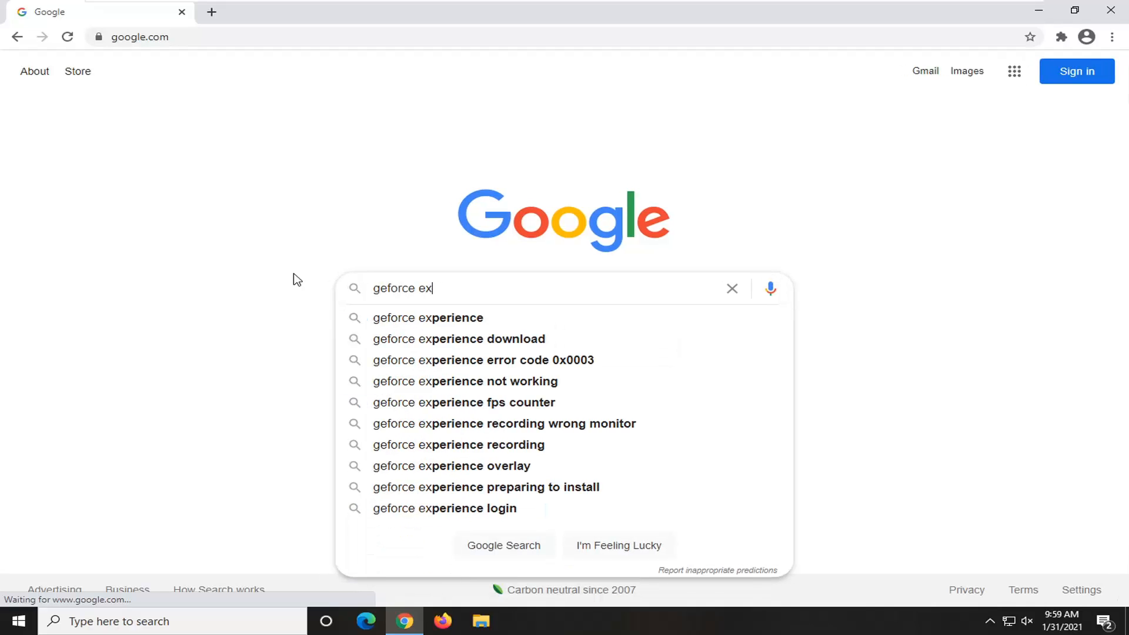
{"action": "left_click", "coordinate": [427, 318]}
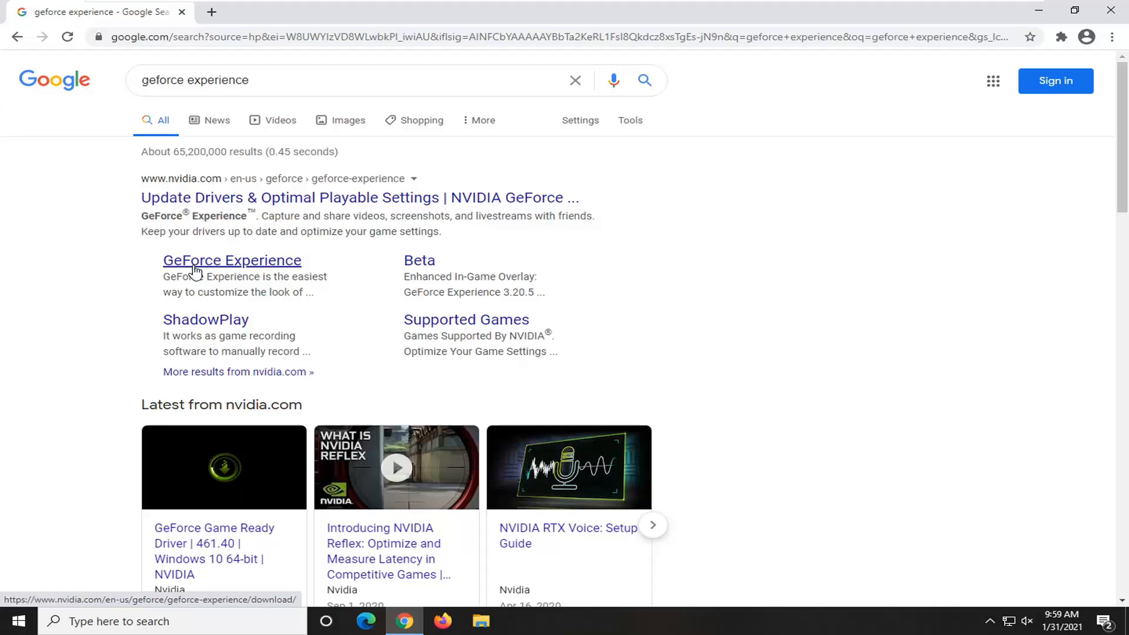
- Follow the GeForce Experience sitelink to NVIDIA's download page (version 3.21.0, 121 MB)
{"action": "left_click", "coordinate": [232, 260]}
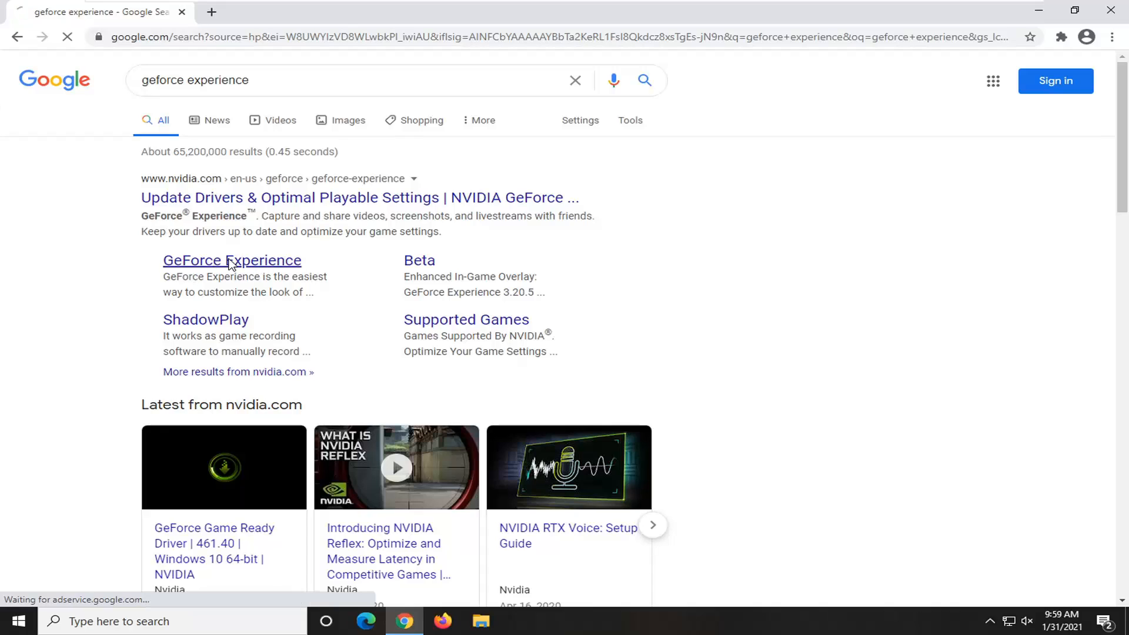
{"action": "left_click", "coordinate": [232, 260]}
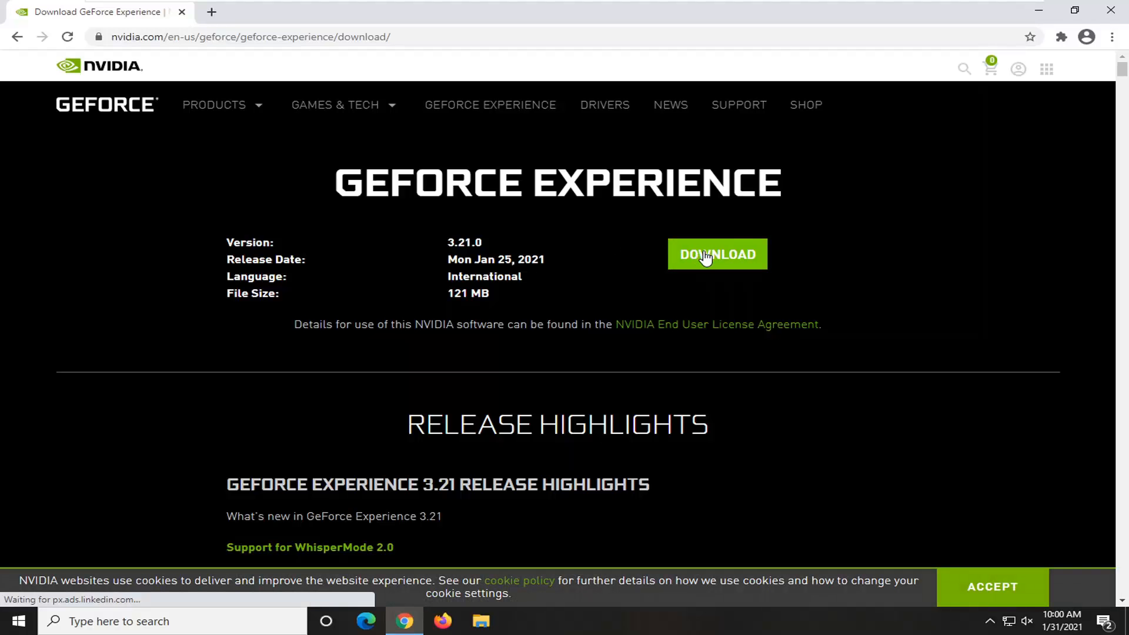
- Download the GeForce Experience 3.21.0 installer .exe with the green DOWNLOAD button
{"action": "left_click", "coordinate": [717, 255]}
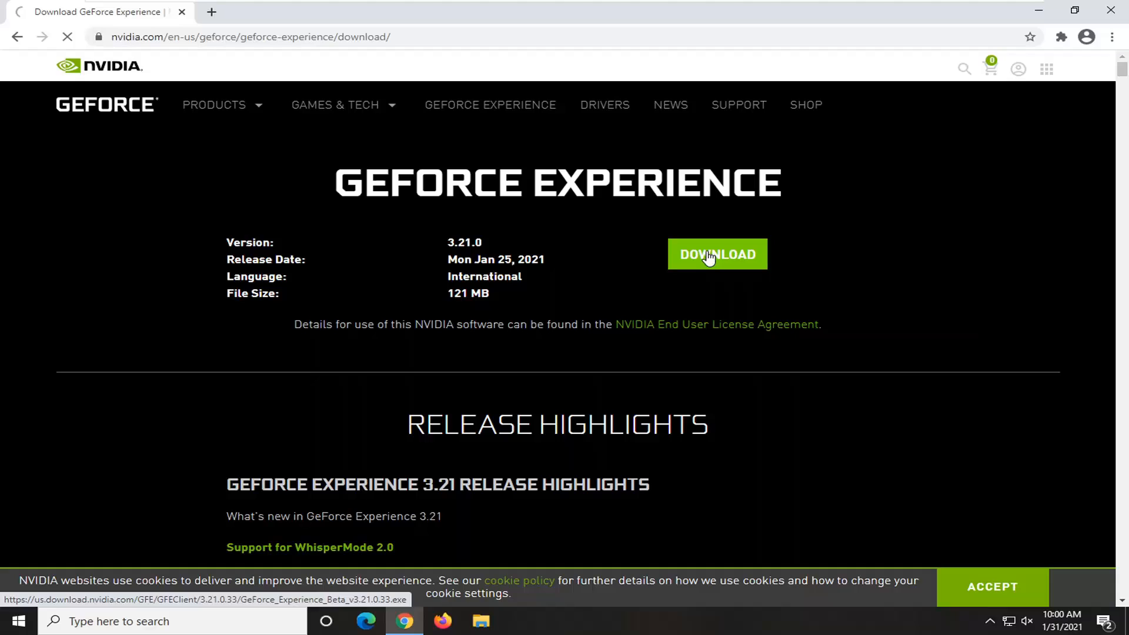
{"action": "left_click", "coordinate": [716, 254]}
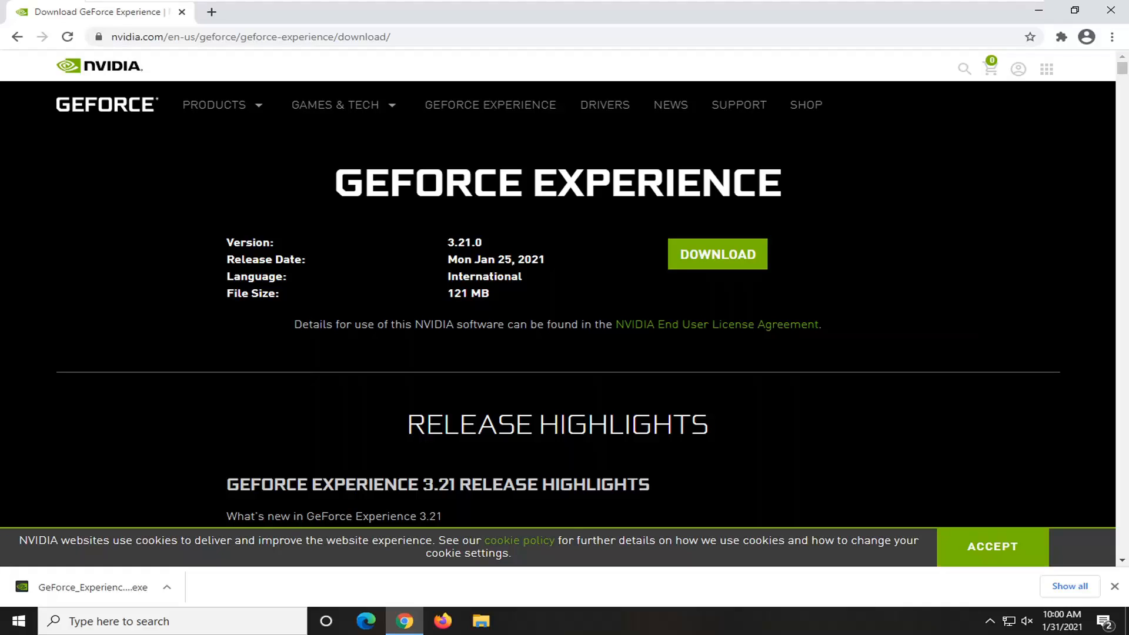
{"action": "mouse_move", "coordinate": [10, 588]}
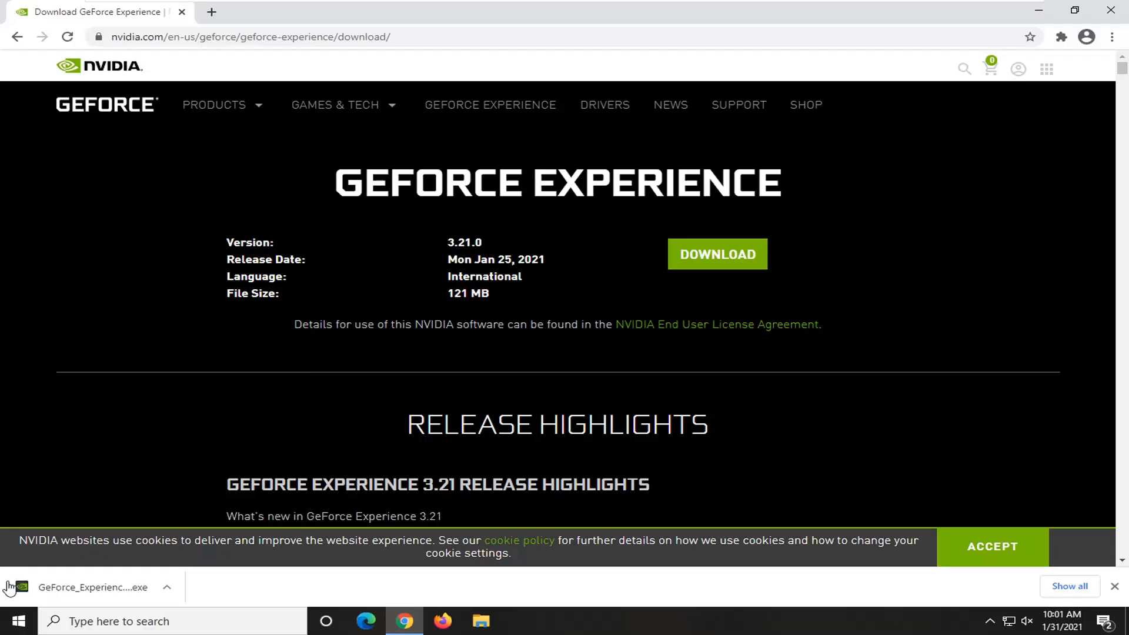
{"action": "left_click", "coordinate": [92, 587]}
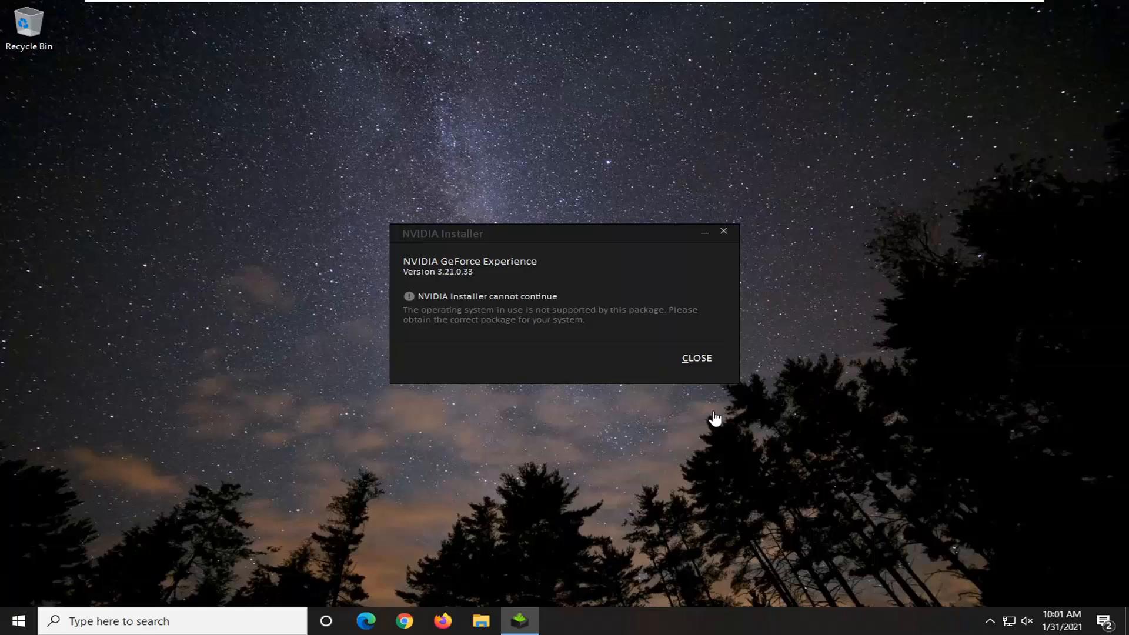
{"action": "mouse_move", "coordinate": [607, 301]}
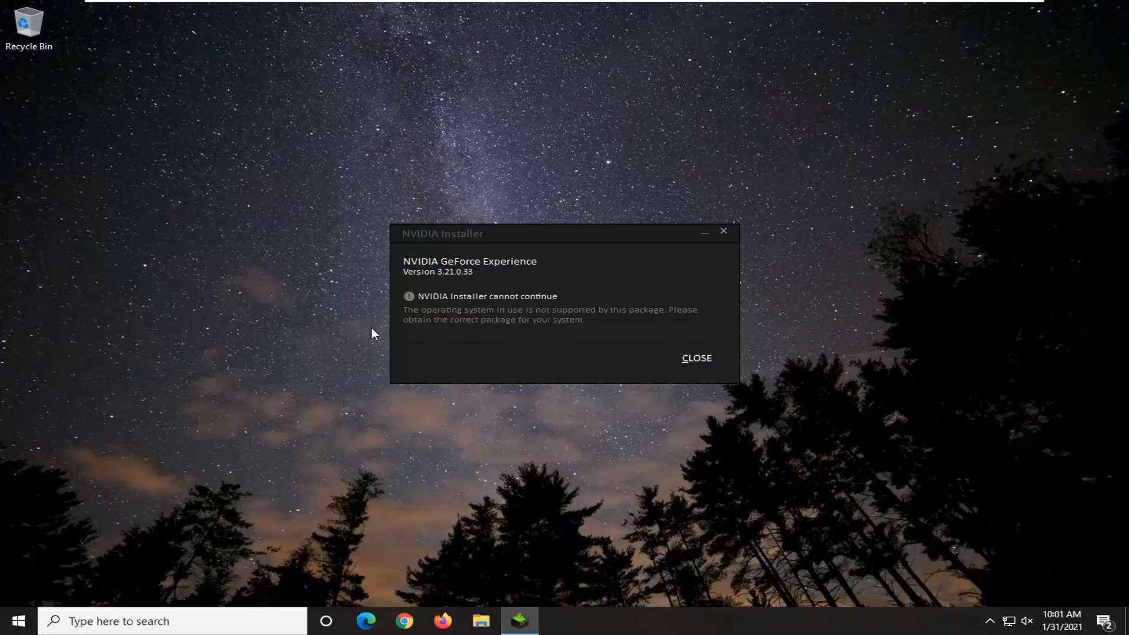
{"action": "mouse_move", "coordinate": [542, 265]}
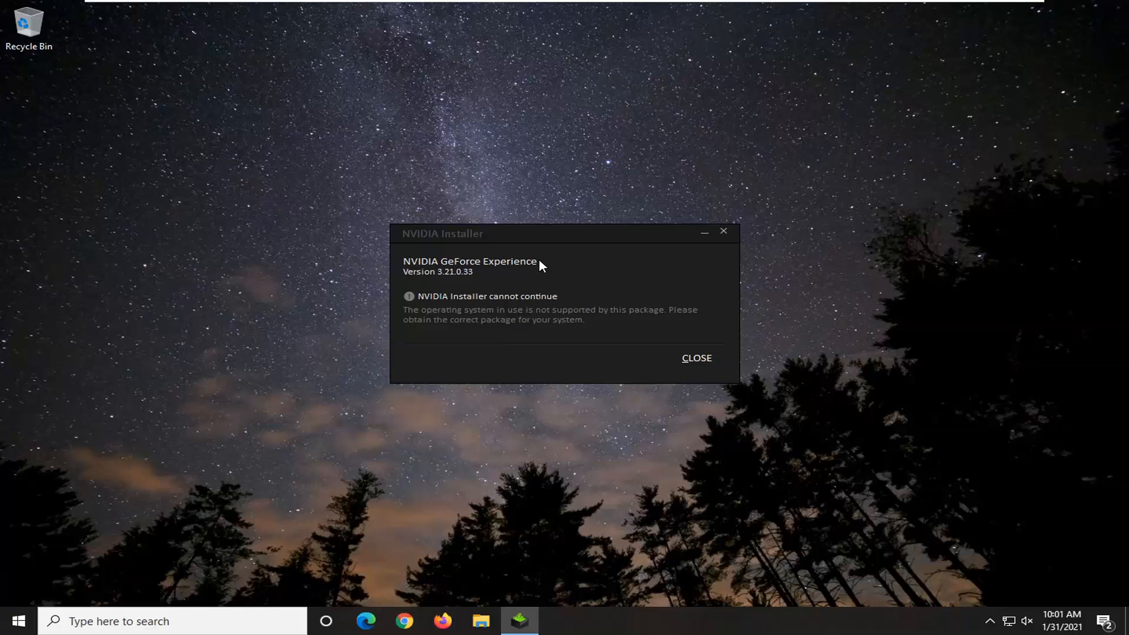
- Dismiss the 'NVIDIA Installer cannot continue' dialog with CLOSE, leaving the desktop
{"action": "left_click", "coordinate": [696, 358]}
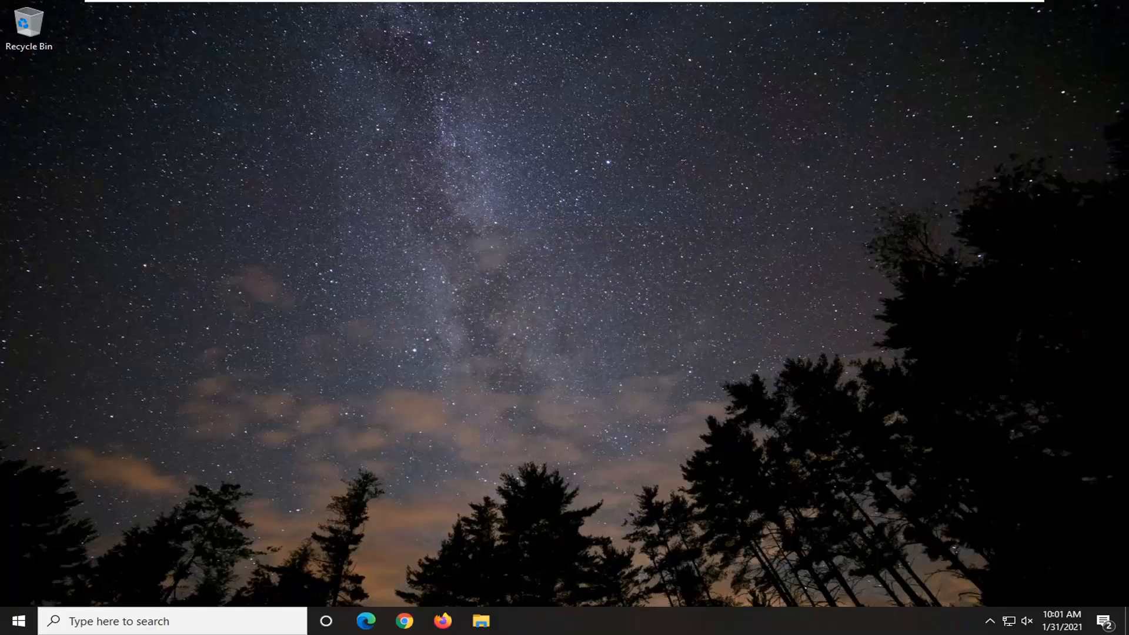